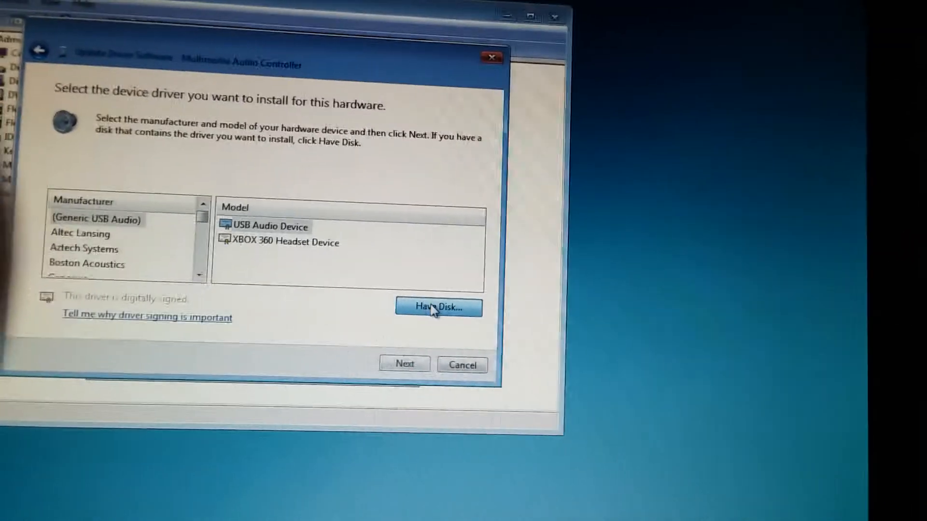
Choose Have Disk for the audio controller and browse into the R58182 driver folder.
{"action": "left_click", "coordinate": [437, 307]}
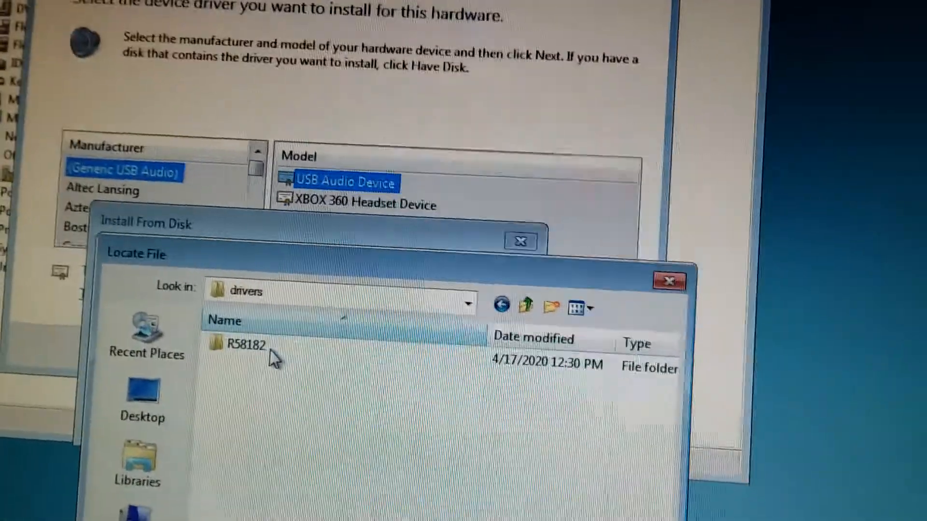
{"action": "double_click", "coordinate": [244, 344]}
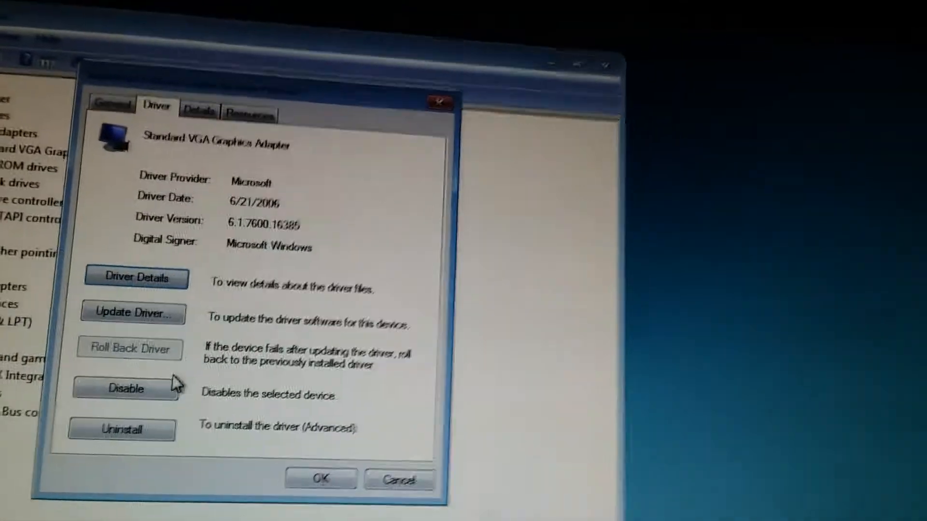
Update the graphics adapter driver via Have Disk using the .inf file in the win2000 folder.
{"action": "left_click", "coordinate": [132, 312]}
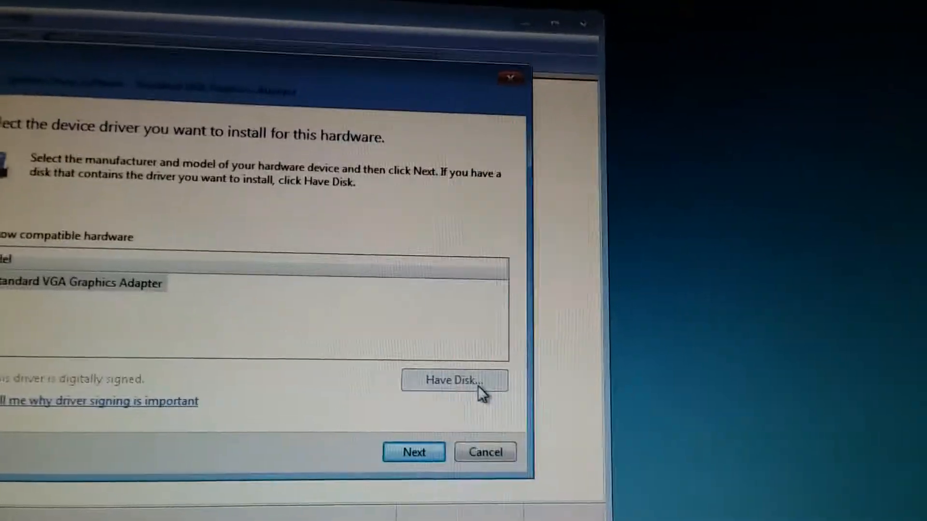
{"action": "left_click", "coordinate": [454, 381]}
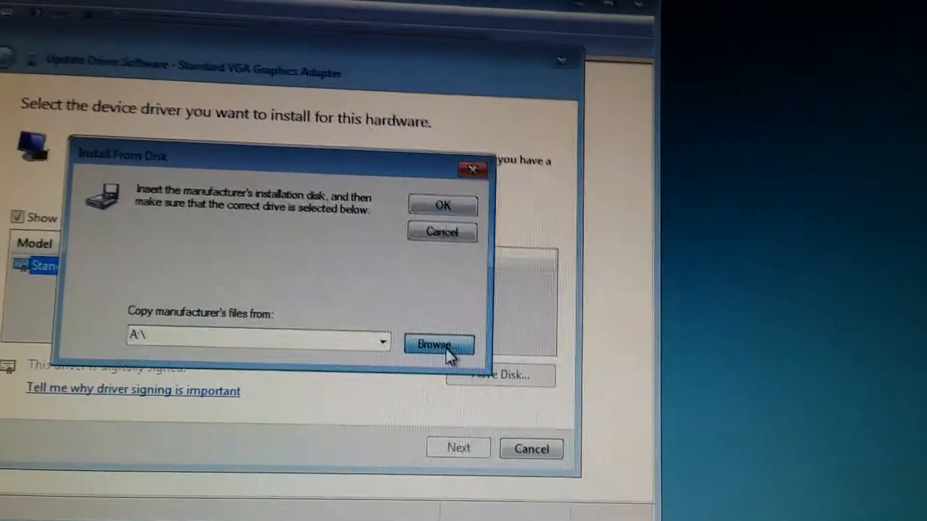
{"action": "left_click", "coordinate": [439, 344]}
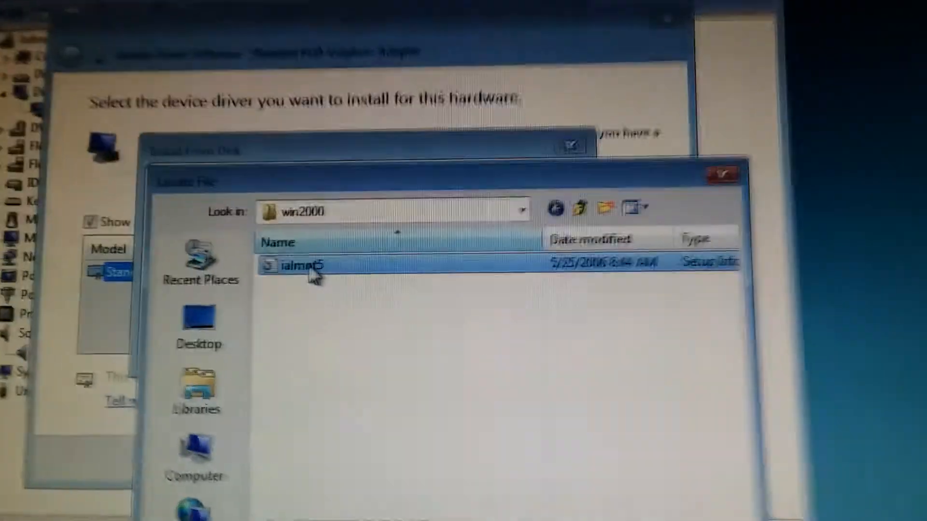
{"action": "double_click", "coordinate": [298, 265]}
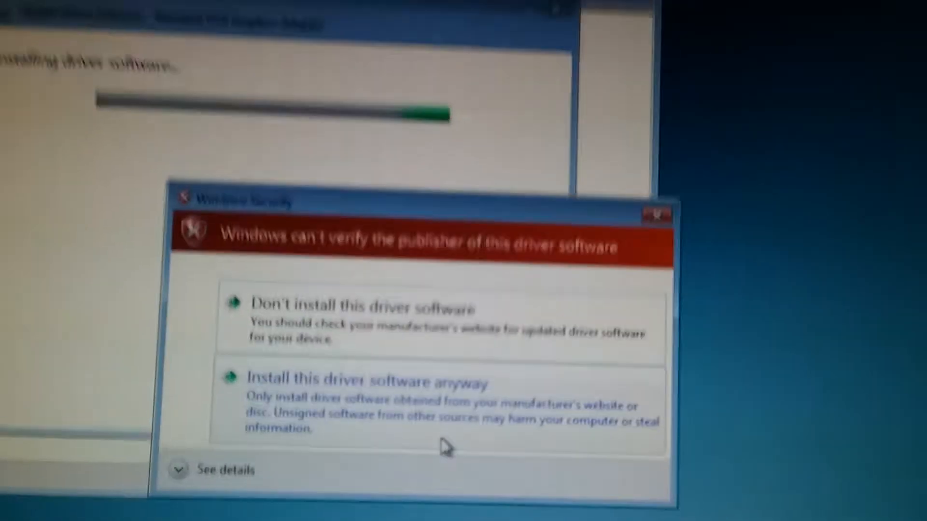
Install the unsigned driver anyway so the adapter becomes the Intel 82865G Graphics Controller.
{"action": "left_click", "coordinate": [359, 379]}
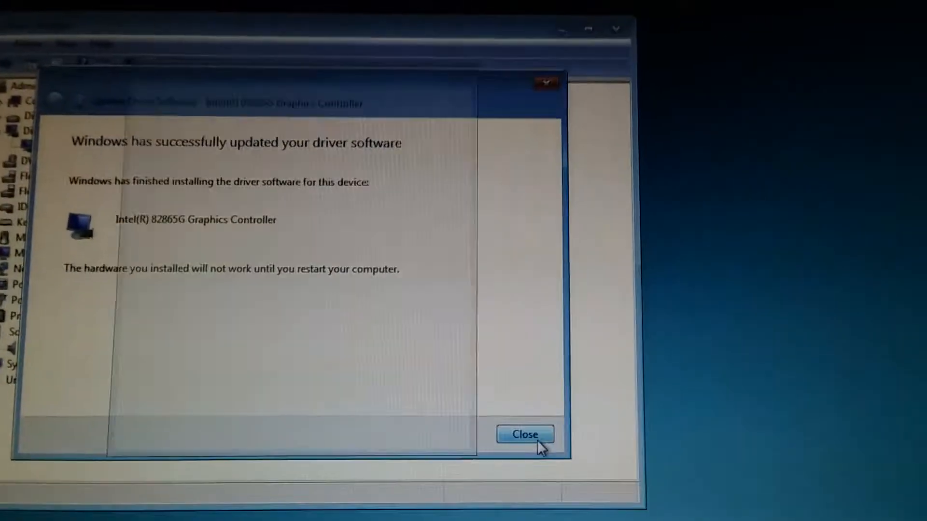
{"action": "left_click", "coordinate": [525, 434]}
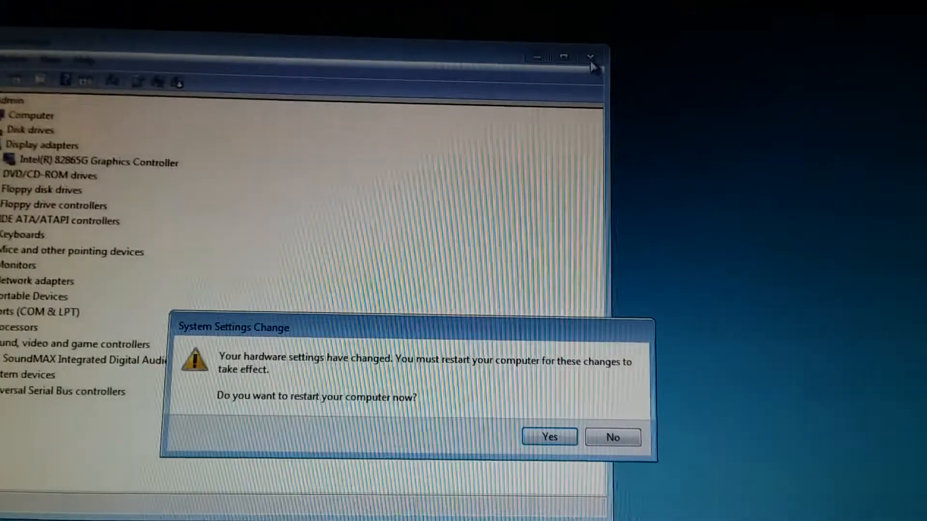
Confirm the System Settings Change prompt to restart the computer now.
{"action": "left_click", "coordinate": [548, 437]}
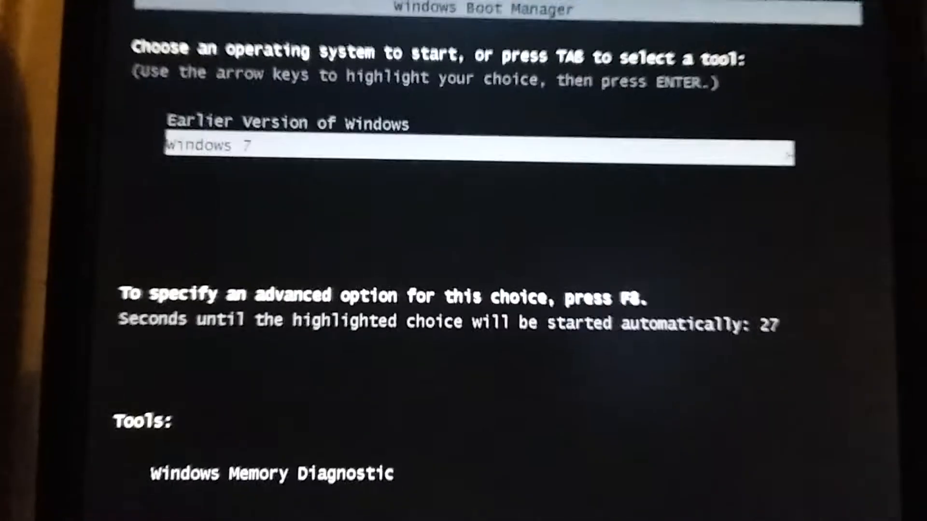
Boot the highlighted Windows 7 entry from Windows Boot Manager.
{"action": "key", "text": "enter"}
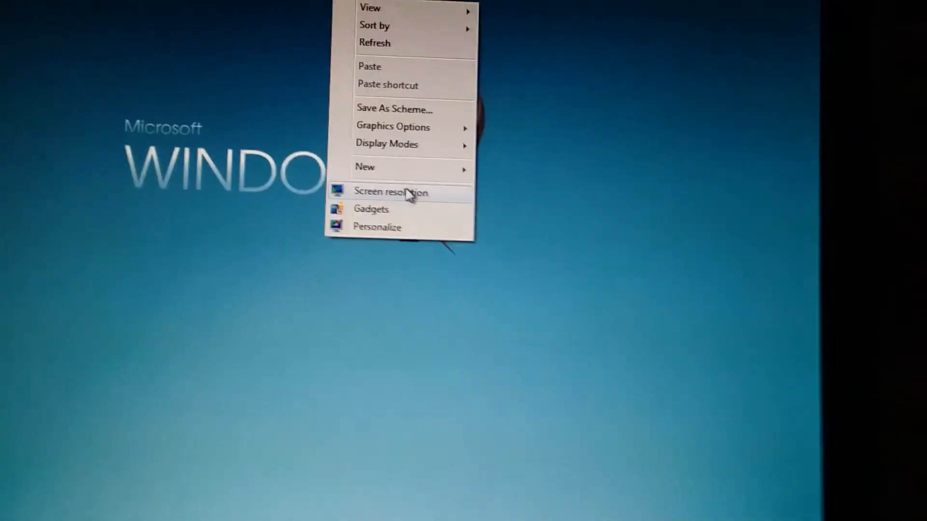
View Screen Resolution showing the monitor on the Intel 82865G Graphics Controller at 1280 × 1024.
{"action": "left_click", "coordinate": [391, 192]}
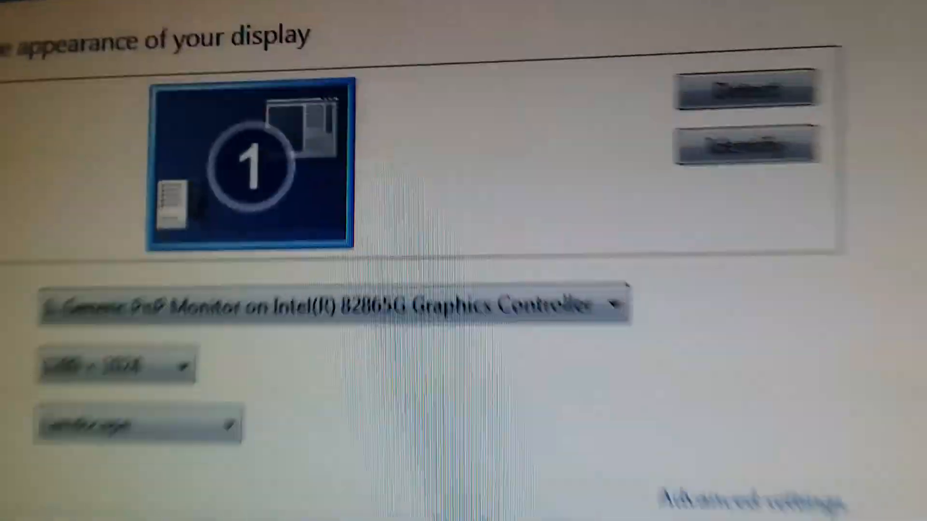
{"action": "scroll", "scroll_direction": "down", "scroll_amount": 3}
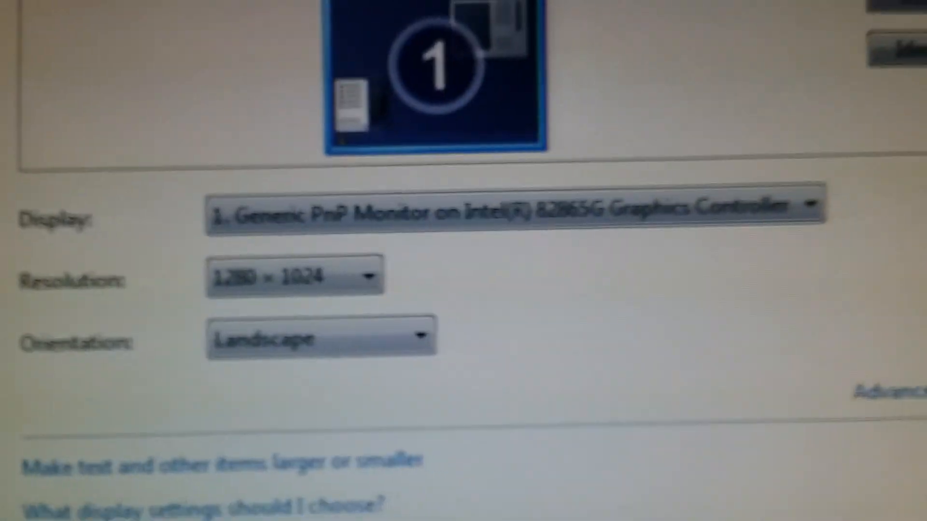